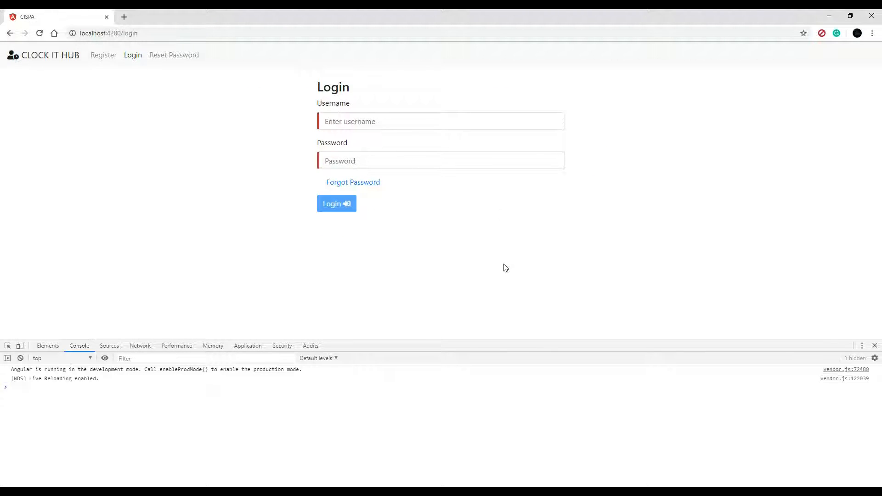
pyautogui.moveTo(462, 248)
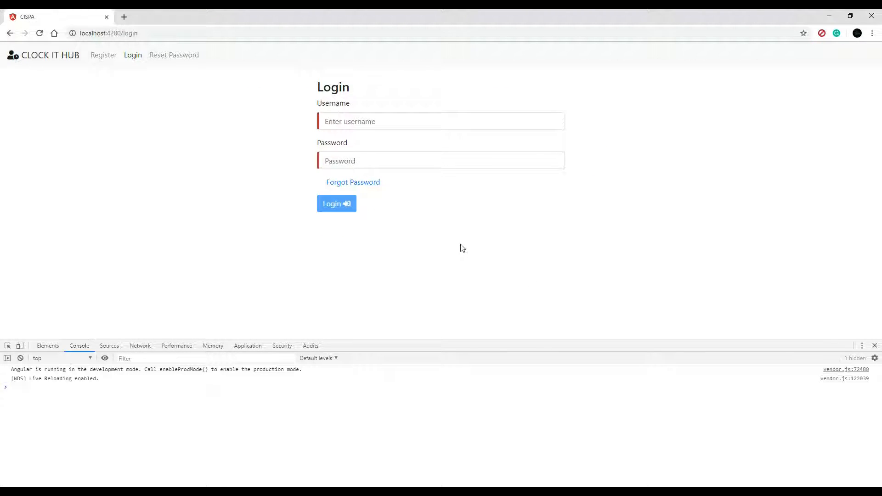
pyautogui.moveTo(435, 258)
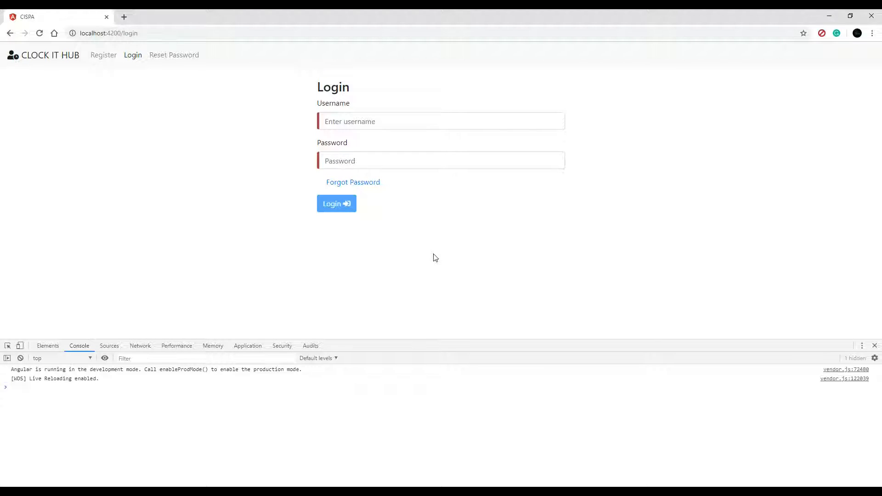
pyautogui.moveTo(478, 238)
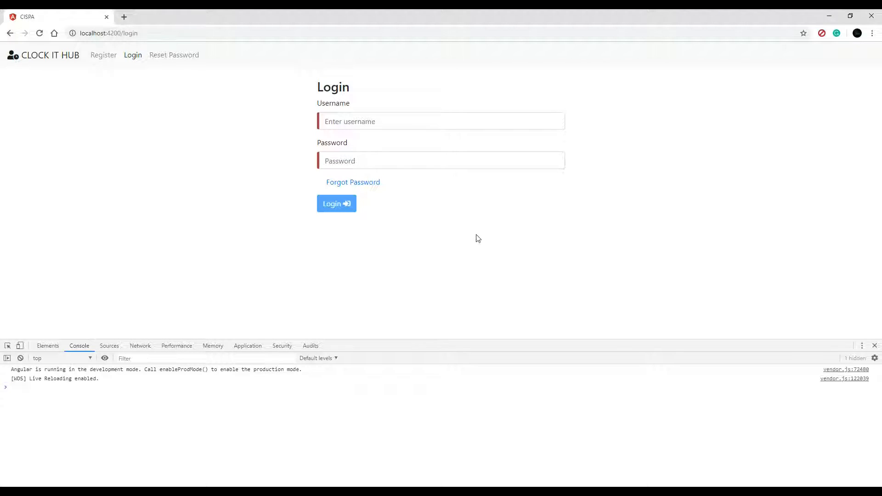
pyautogui.moveTo(133, 55)
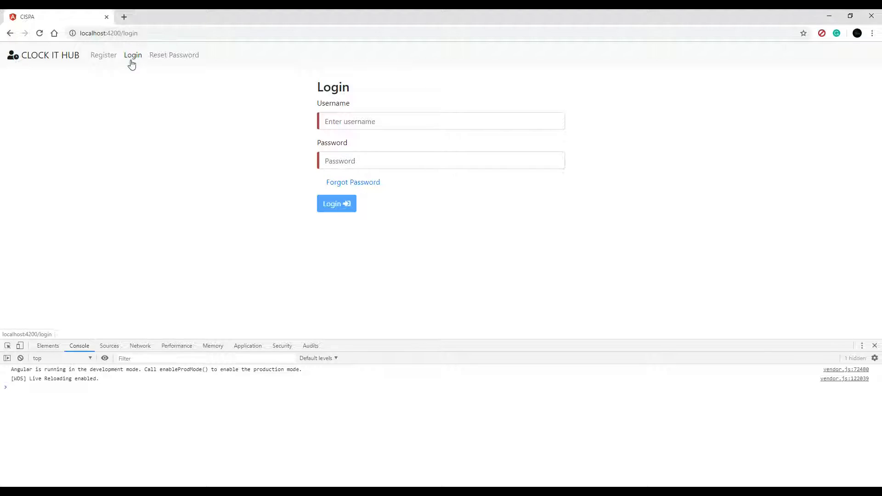
# - Preview the Register, Reset Password and Register forms, then switch to the project source code
pyautogui.click(103, 55)
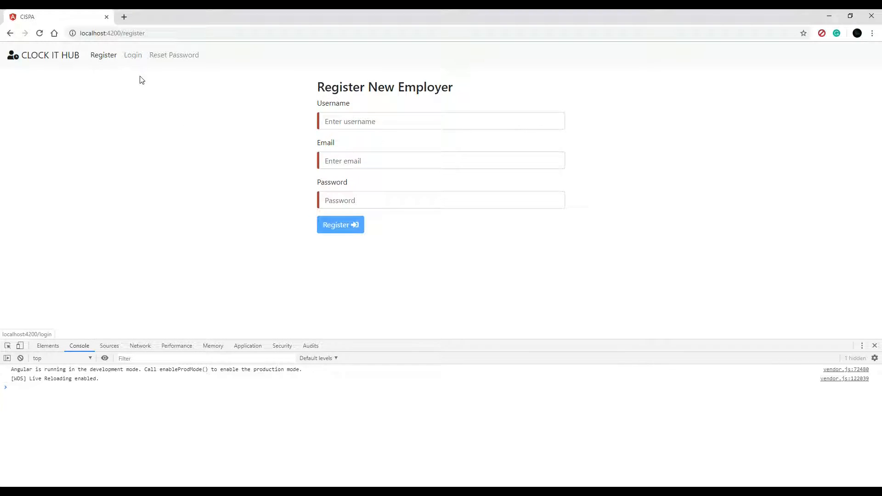
pyautogui.moveTo(198, 59)
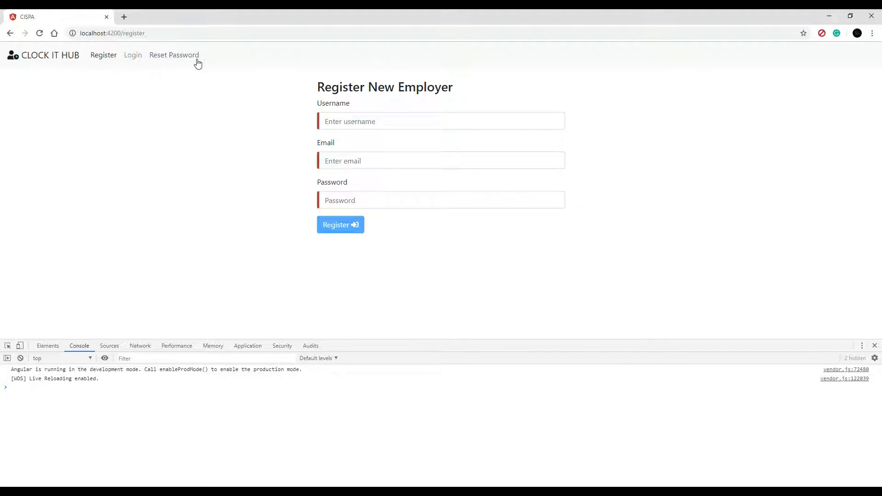
pyautogui.click(173, 55)
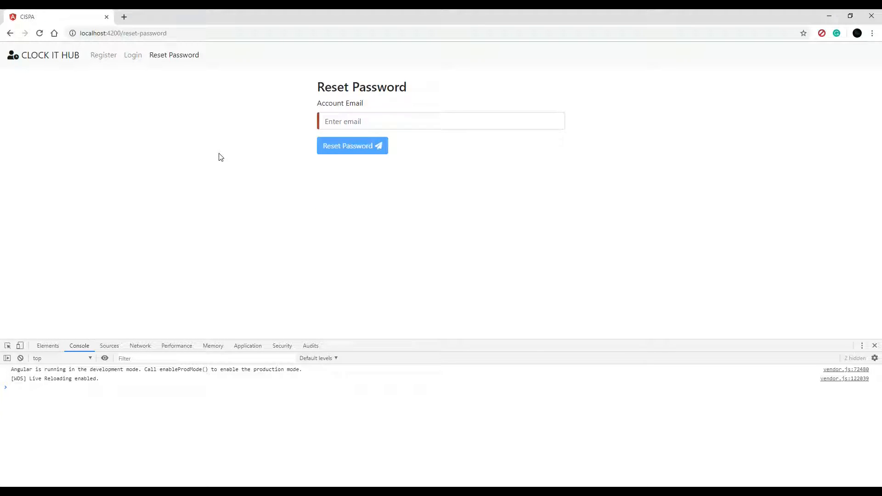
pyautogui.moveTo(332, 270)
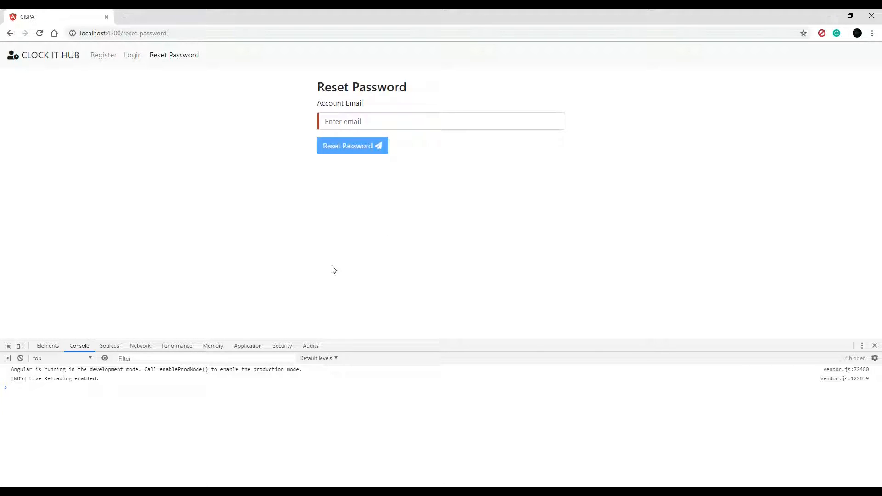
pyautogui.click(103, 55)
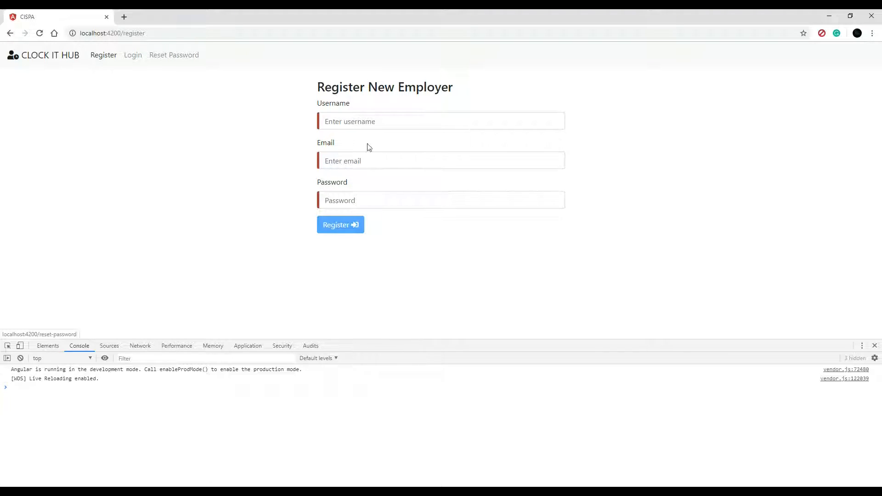
pyautogui.moveTo(528, 235)
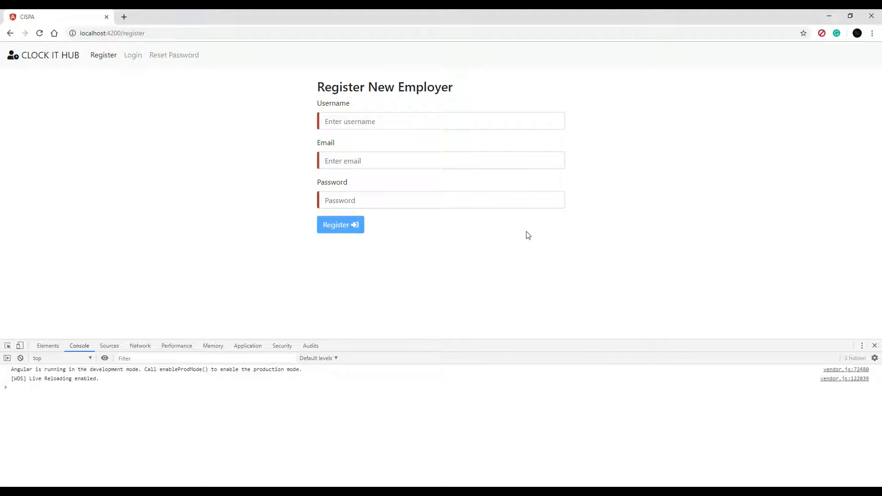
pyautogui.moveTo(447, 238)
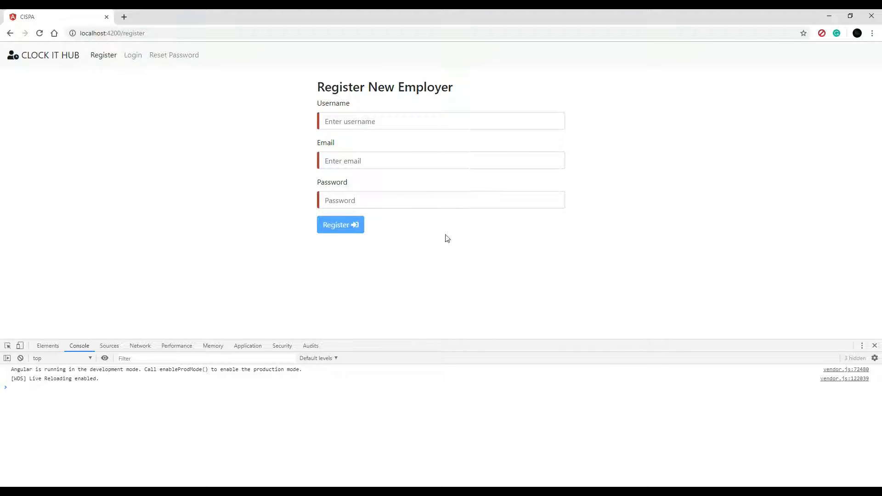
pyautogui.moveTo(275, 433)
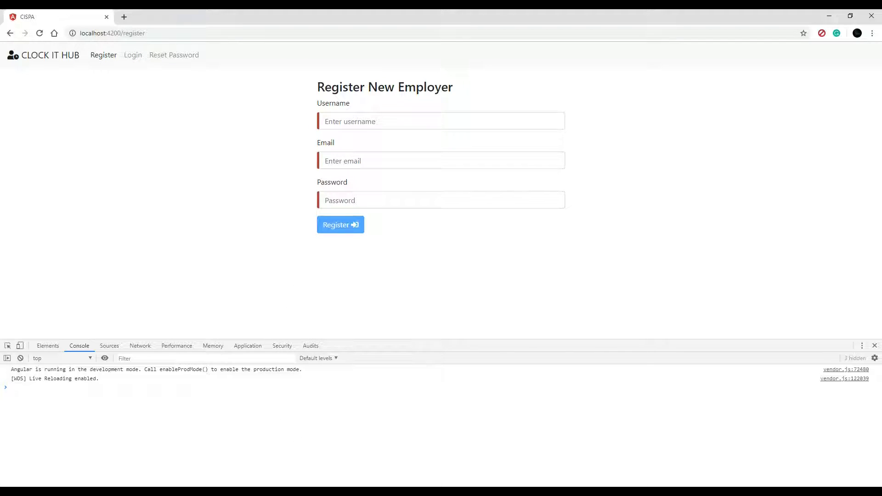
pyautogui.press('alt+tab')
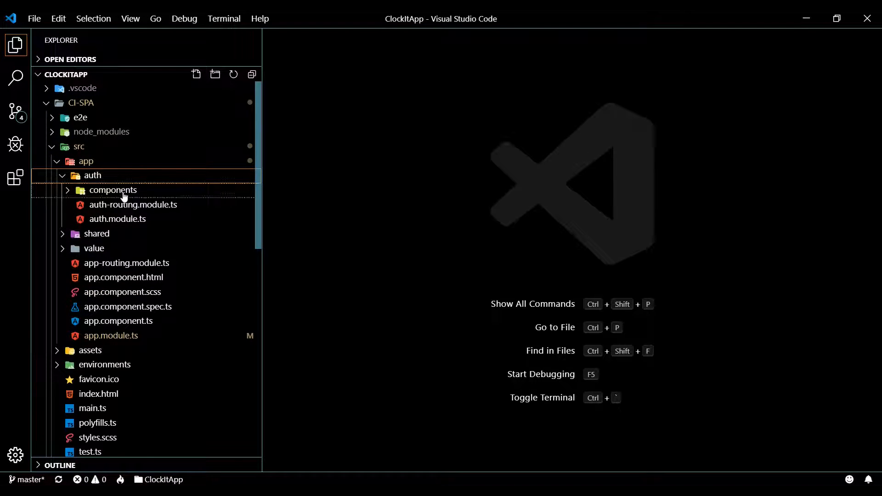
pyautogui.moveTo(113, 190)
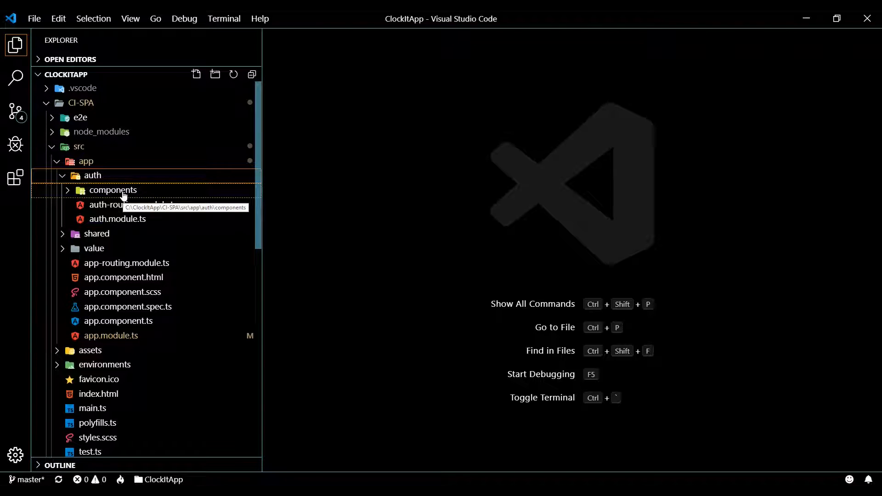
# - Show auth-routing.module.ts with its login, register, reset-password, confirm-email and change-password routes
pyautogui.click(112, 190)
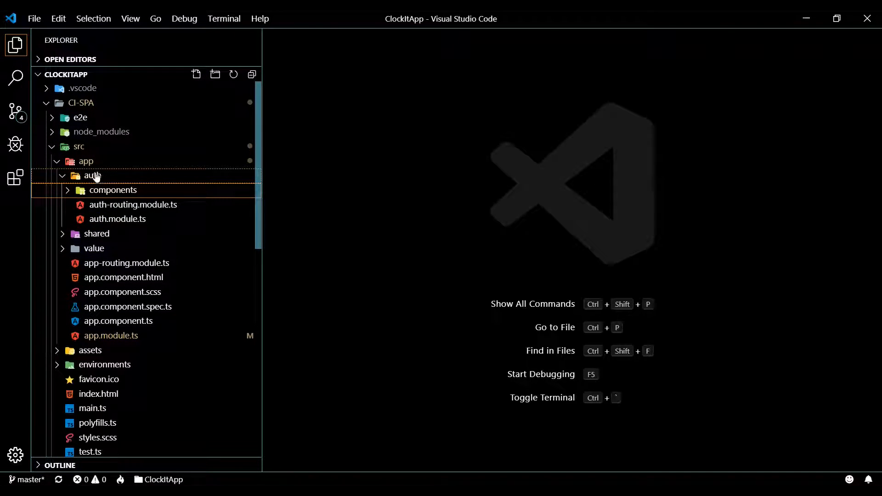
pyautogui.moveTo(133, 204)
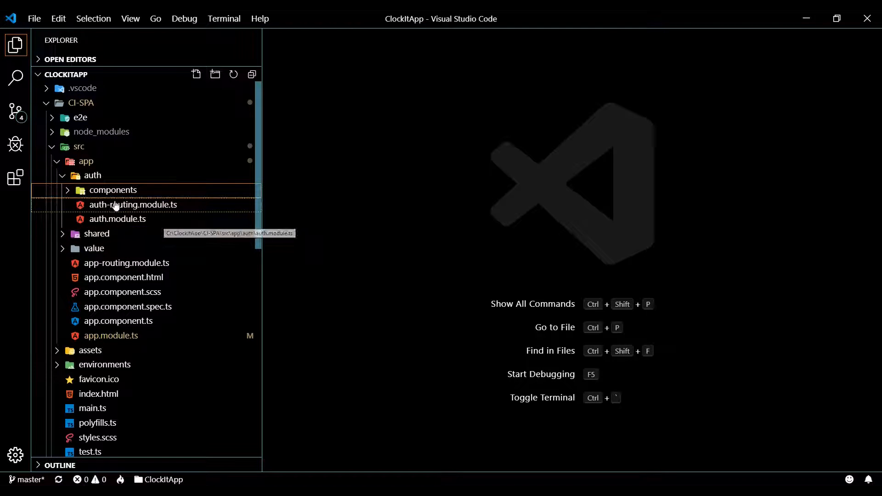
pyautogui.moveTo(203, 228)
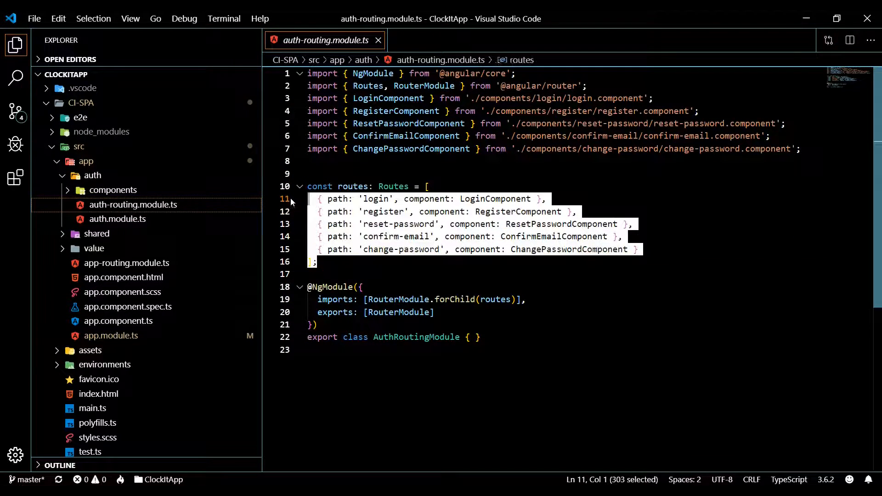
pyautogui.click(428, 186)
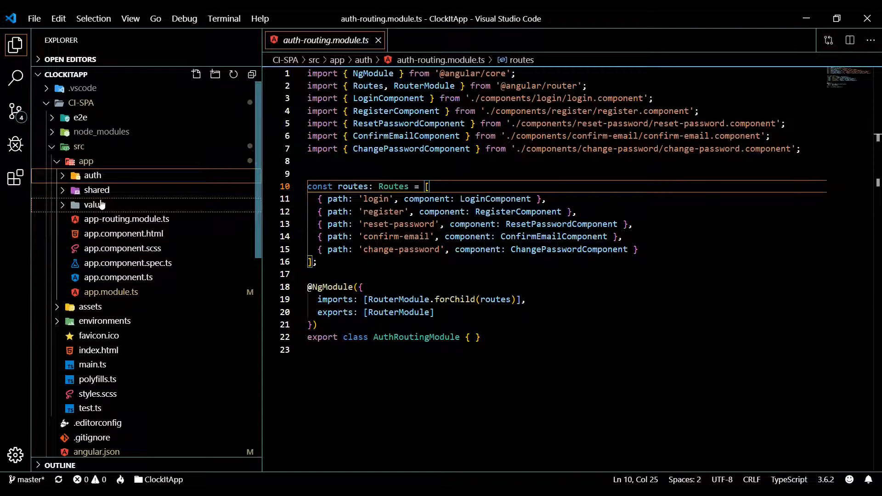
# - Expand src/app/shared, peek into components and layouts (header, column-one), then expand services
pyautogui.click(96, 190)
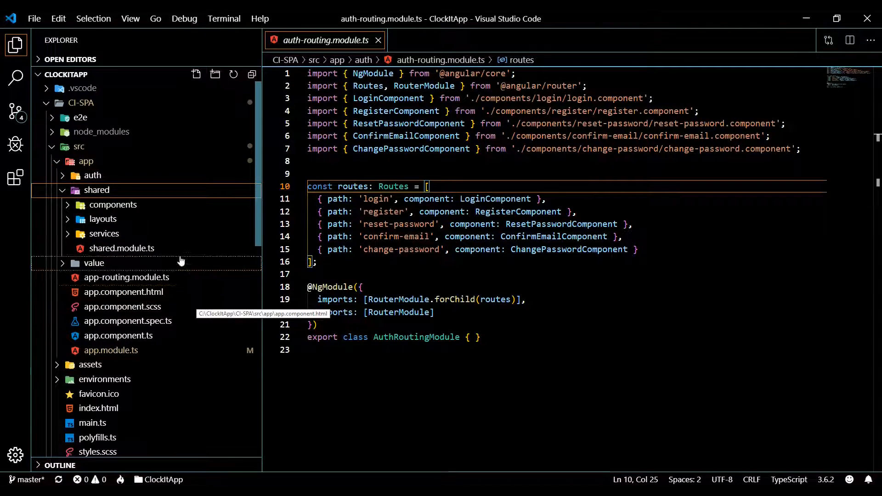
pyautogui.click(113, 204)
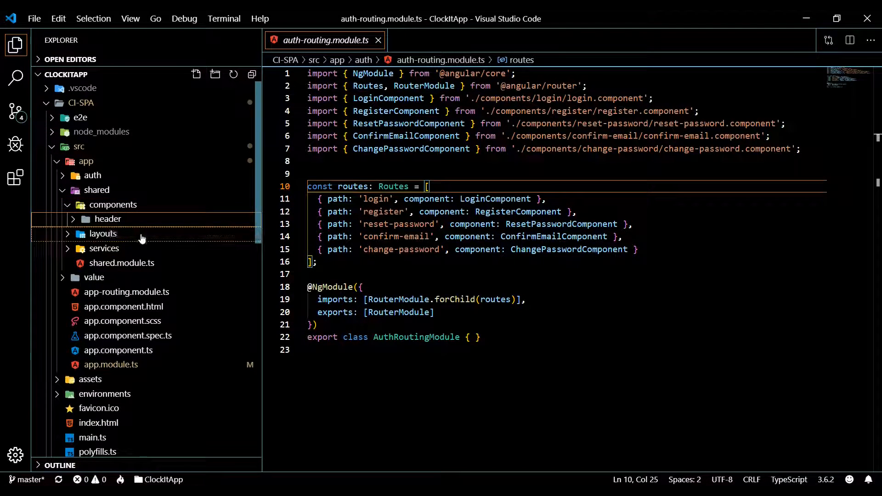
pyautogui.moveTo(158, 236)
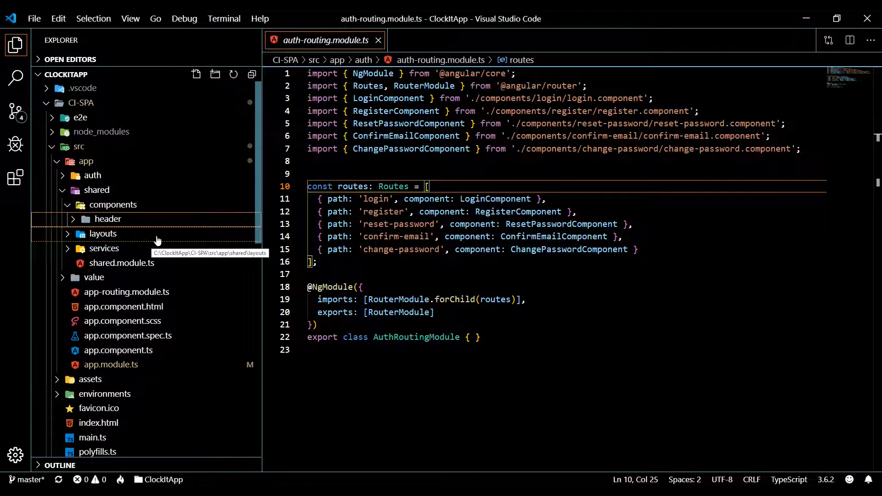
pyautogui.click(107, 219)
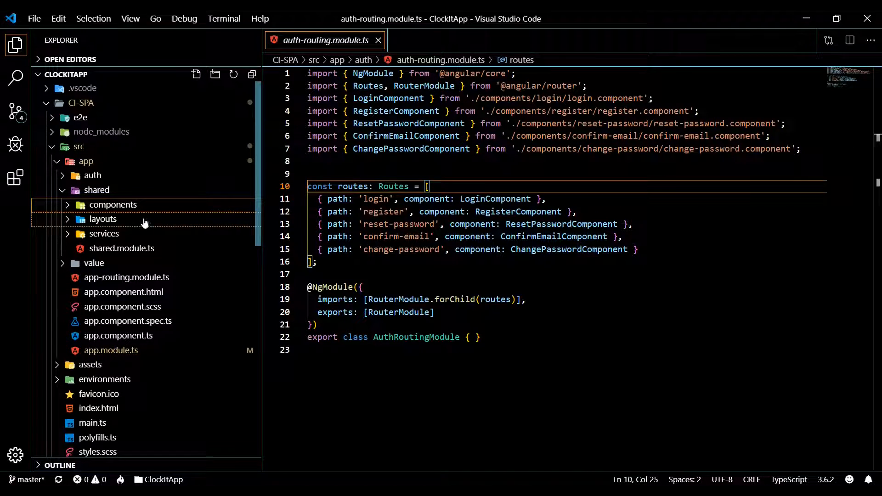
pyautogui.click(103, 219)
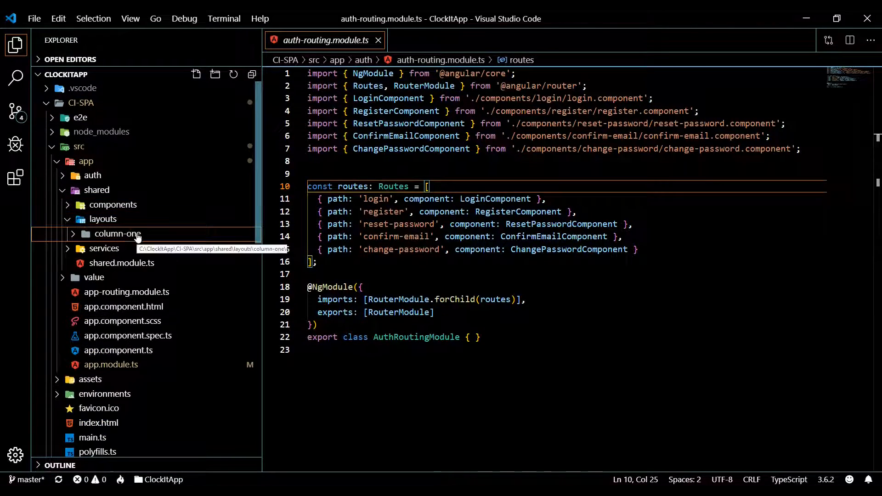
pyautogui.moveTo(237, 281)
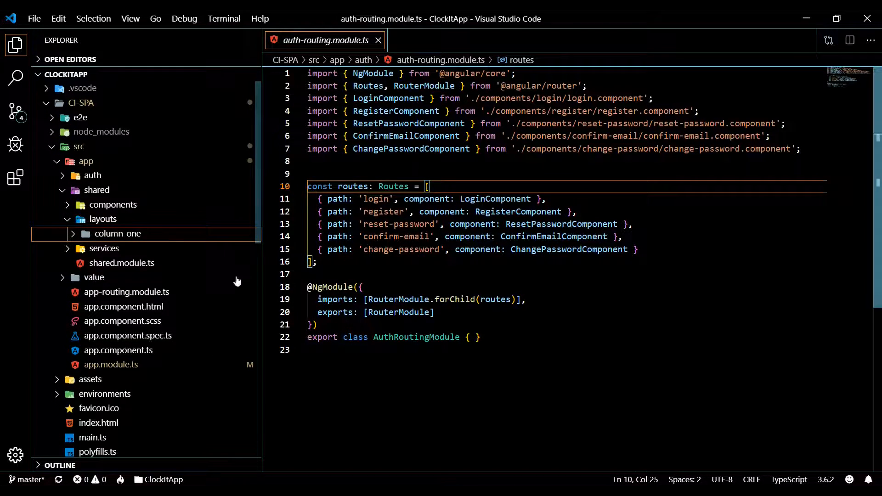
pyautogui.click(118, 233)
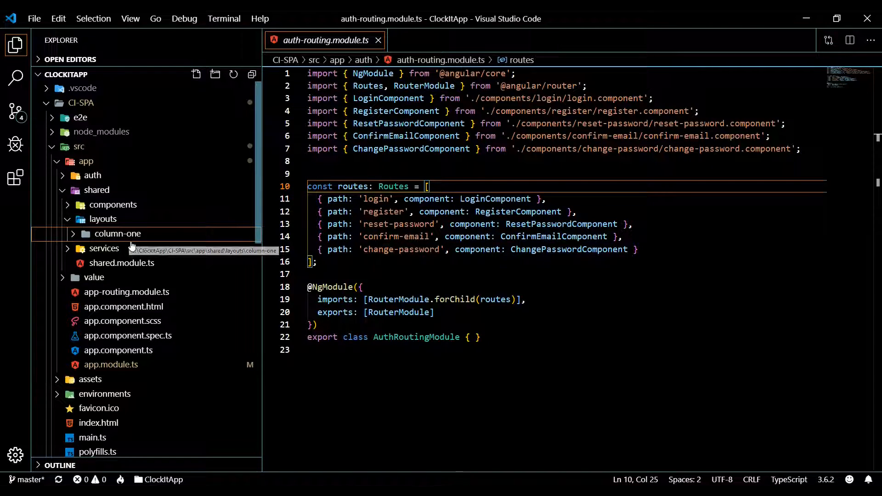
pyautogui.moveTo(149, 243)
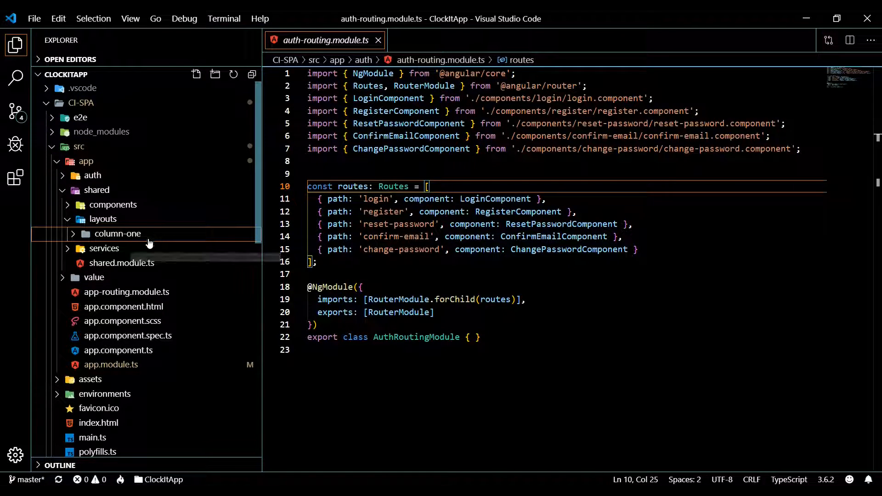
pyautogui.click(103, 218)
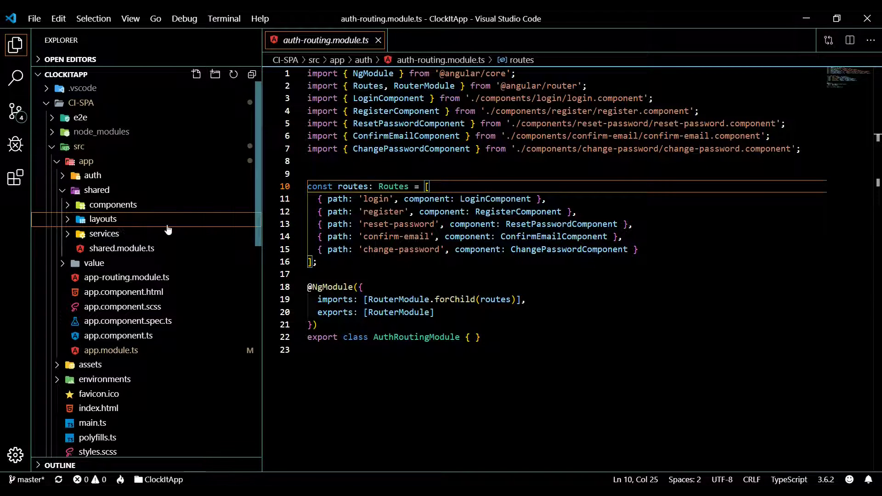
pyautogui.click(105, 219)
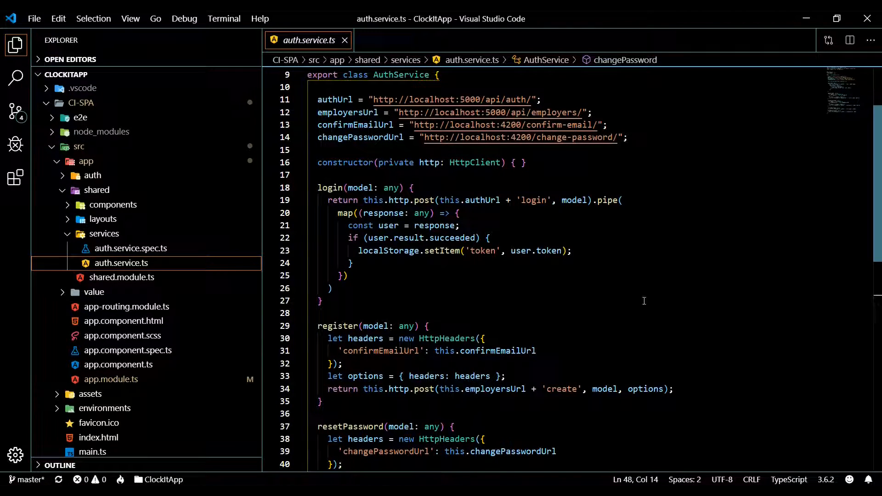
pyautogui.moveTo(270, 279)
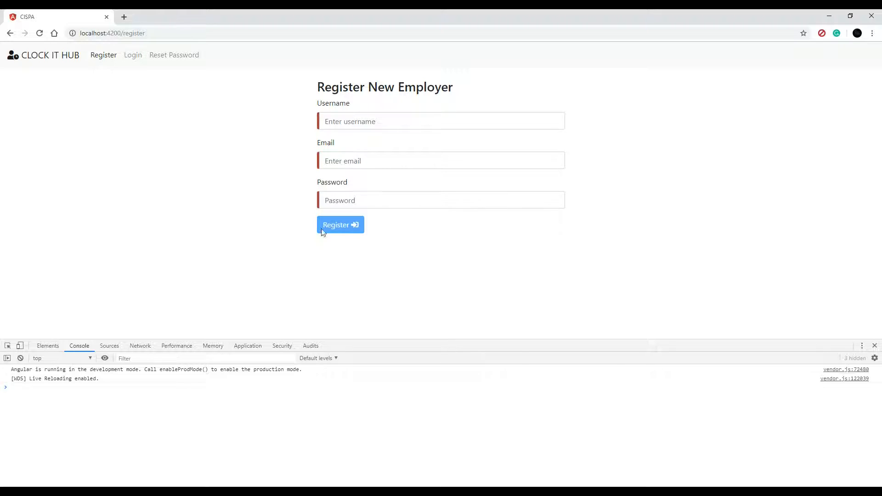
pyautogui.moveTo(276, 323)
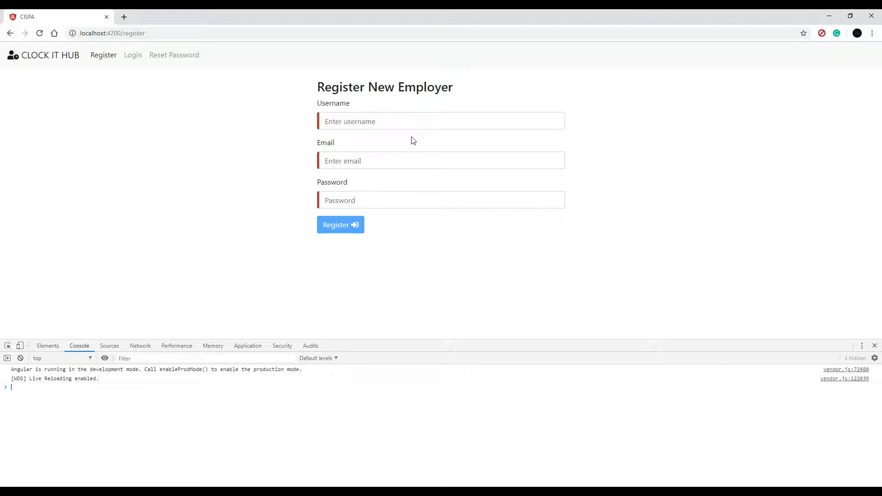
pyautogui.moveTo(47, 386)
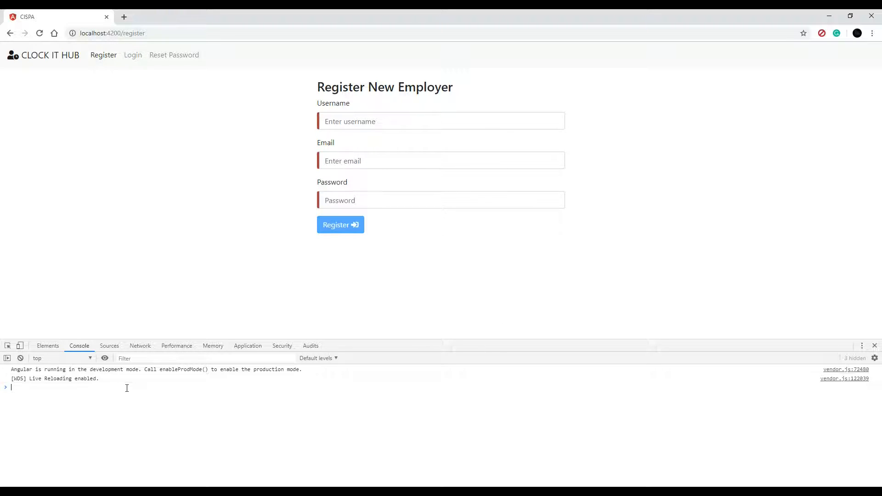
pyautogui.moveTo(298, 197)
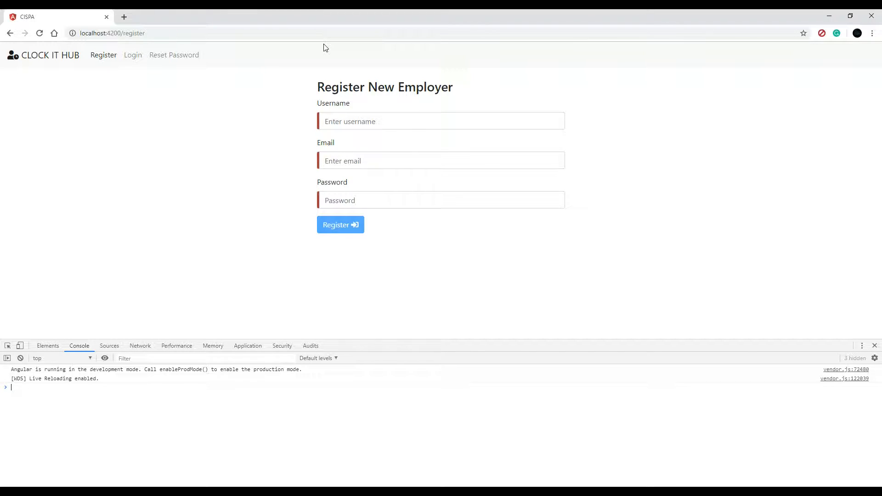
pyautogui.moveTo(191, 205)
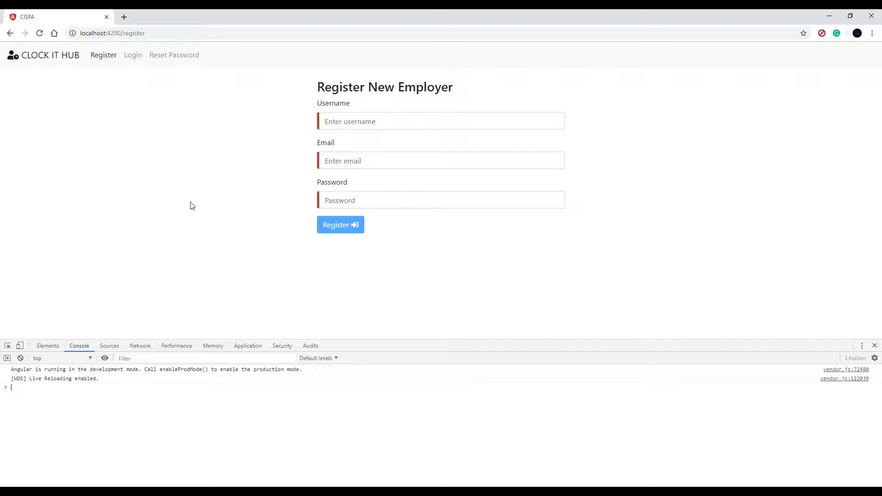
pyautogui.moveTo(104, 54)
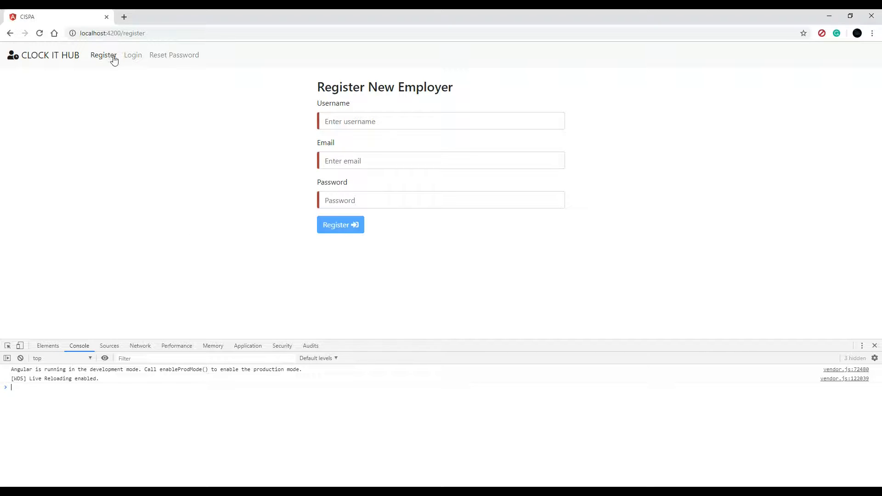
pyautogui.moveTo(497, 49)
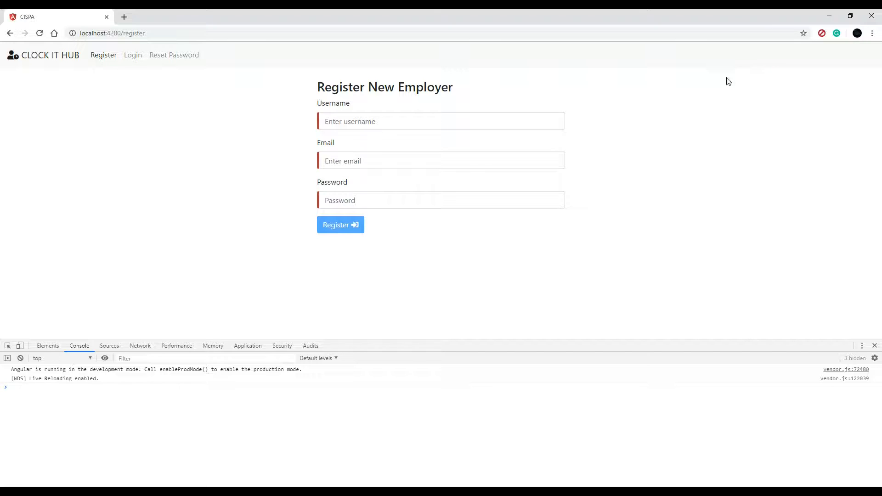
pyautogui.moveTo(627, 174)
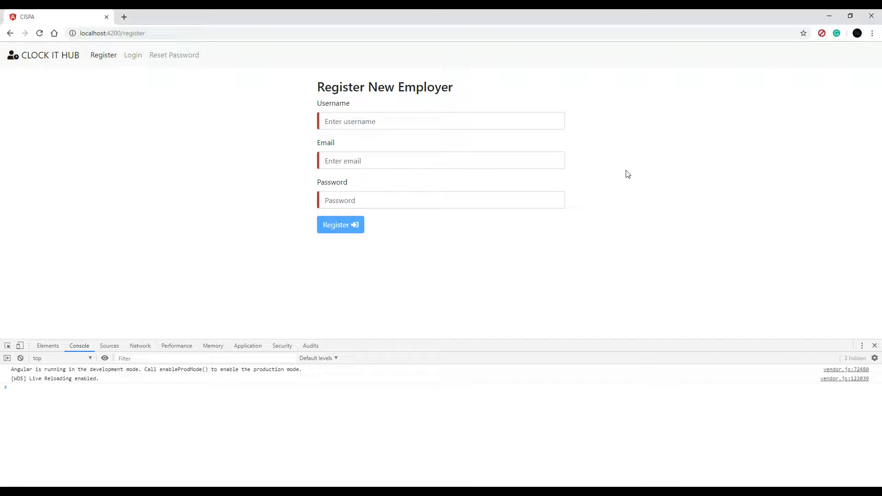
pyautogui.moveTo(512, 263)
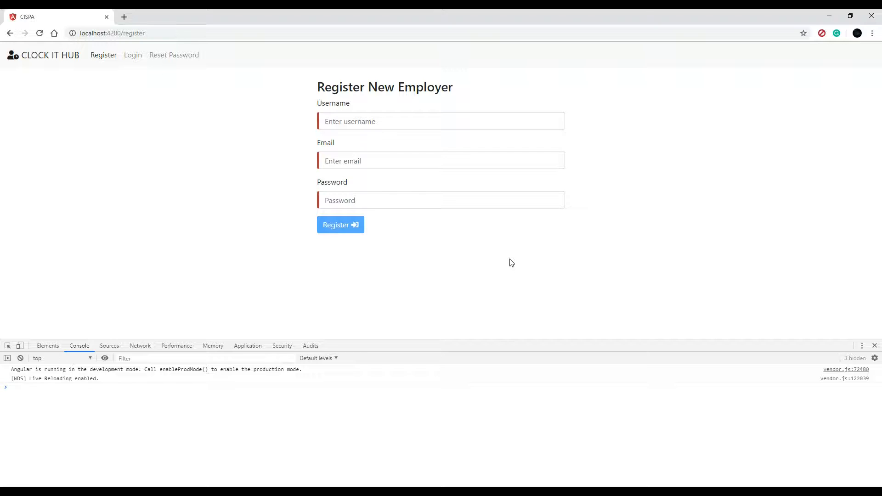
pyautogui.moveTo(169, 331)
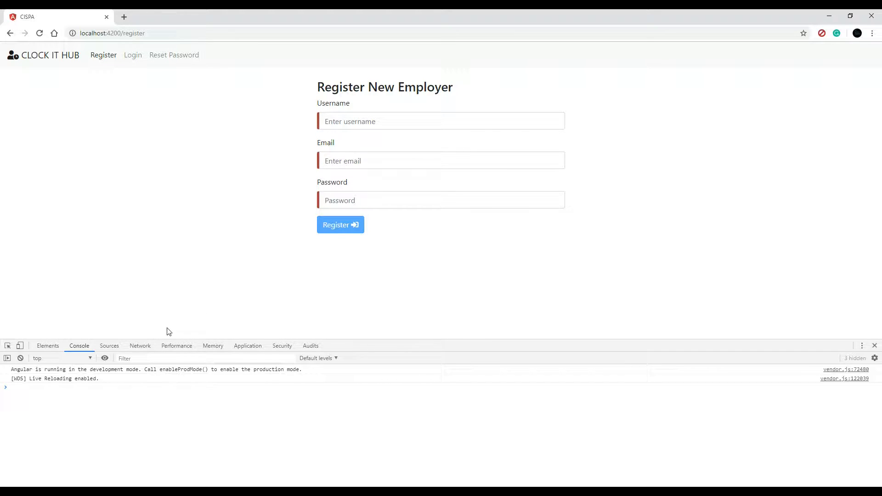
pyautogui.moveTo(172, 289)
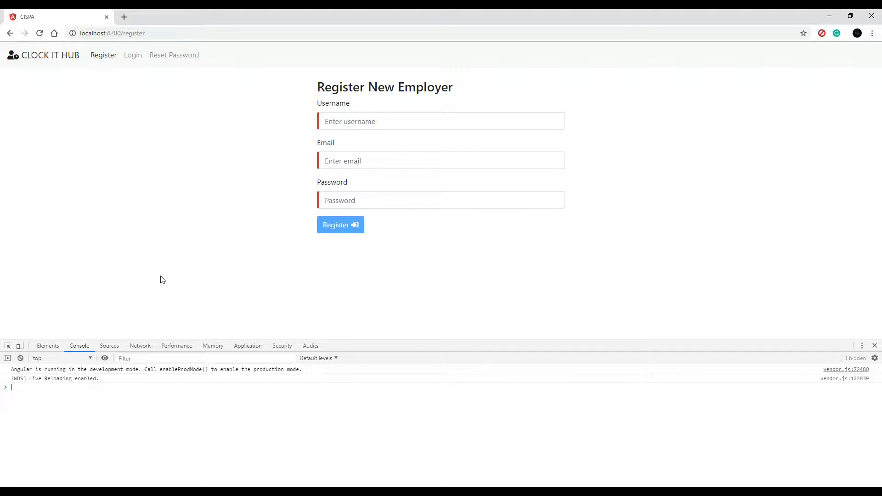
pyautogui.moveTo(225, 311)
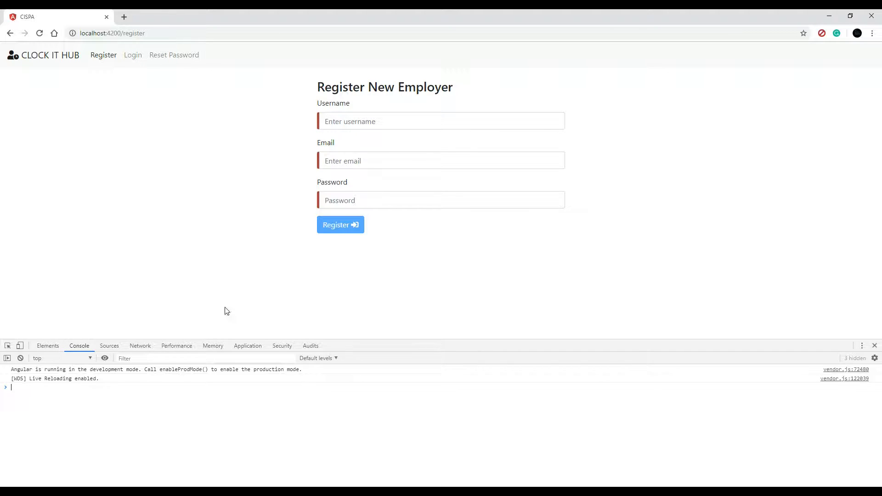
pyautogui.moveTo(126, 293)
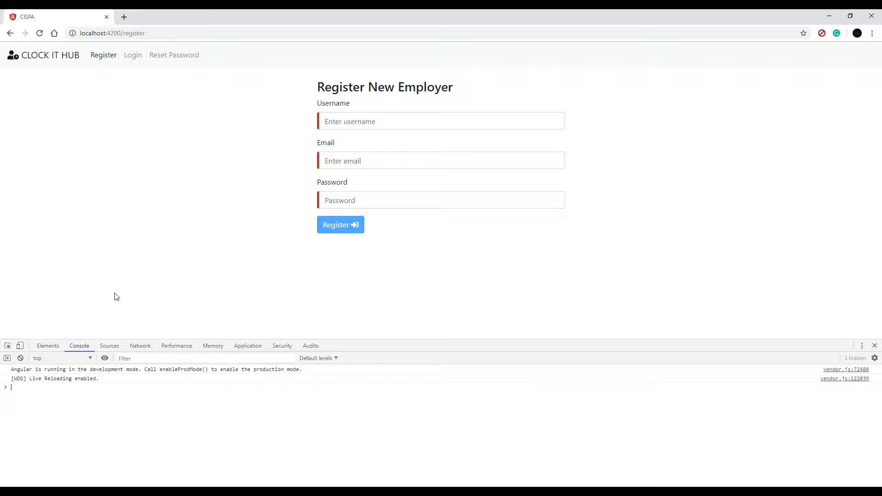
pyautogui.moveTo(418, 293)
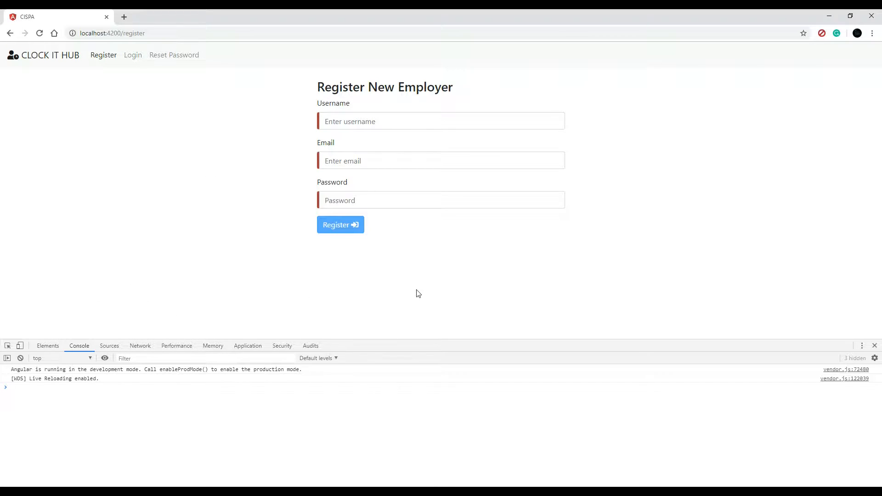
pyautogui.moveTo(387, 294)
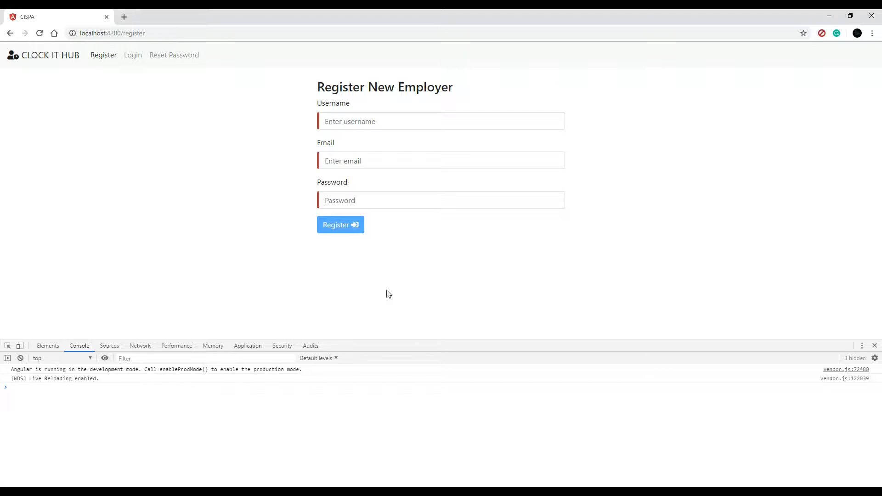
pyautogui.moveTo(133, 54)
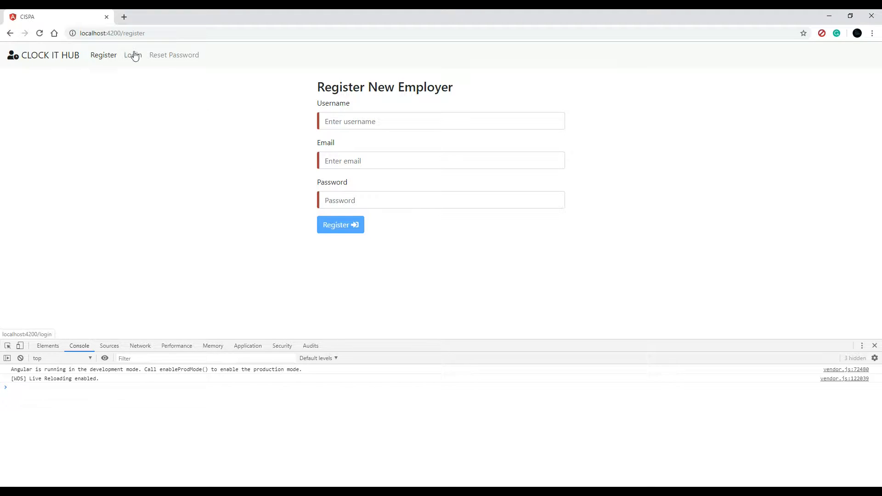
pyautogui.click(133, 55)
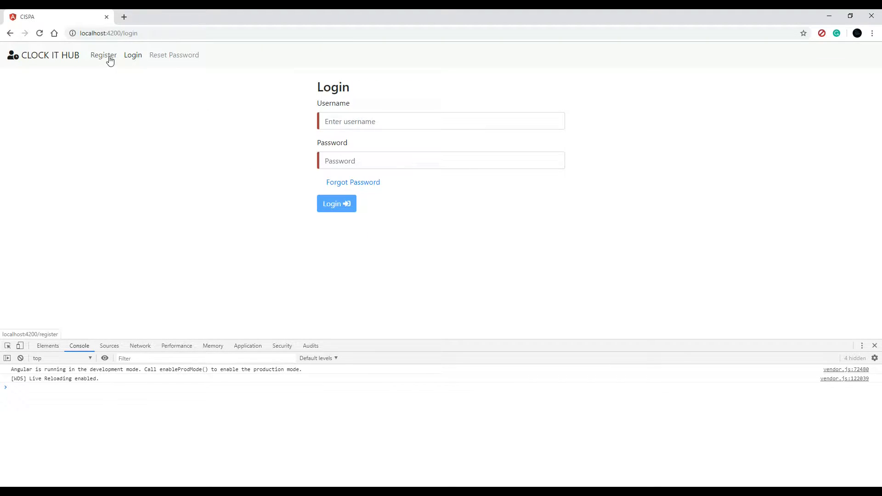
pyautogui.click(103, 55)
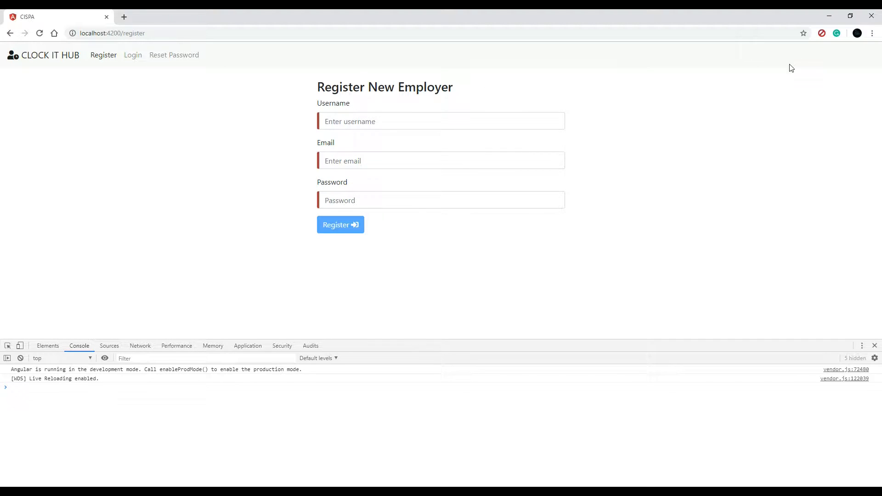
pyautogui.moveTo(744, 139)
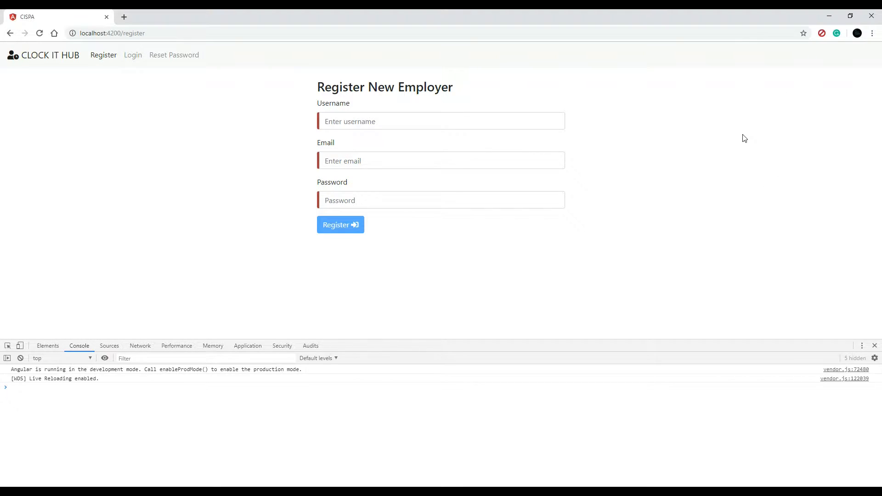
pyautogui.moveTo(747, 131)
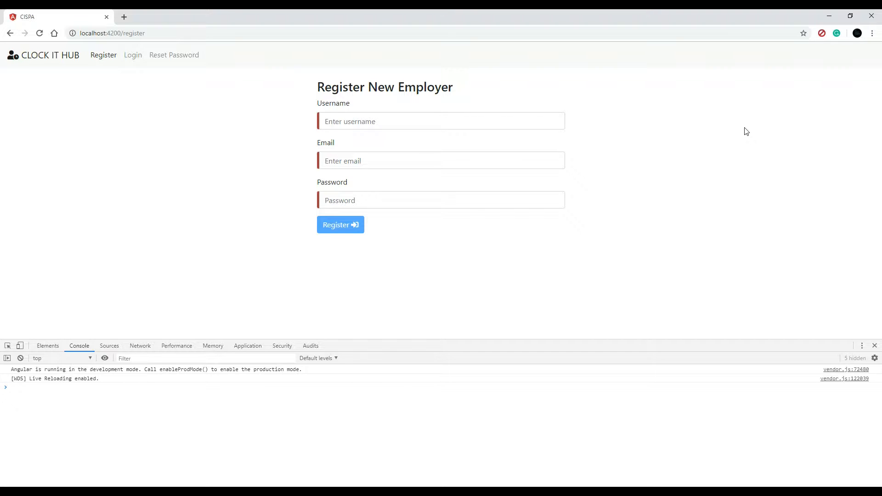
pyautogui.moveTo(722, 125)
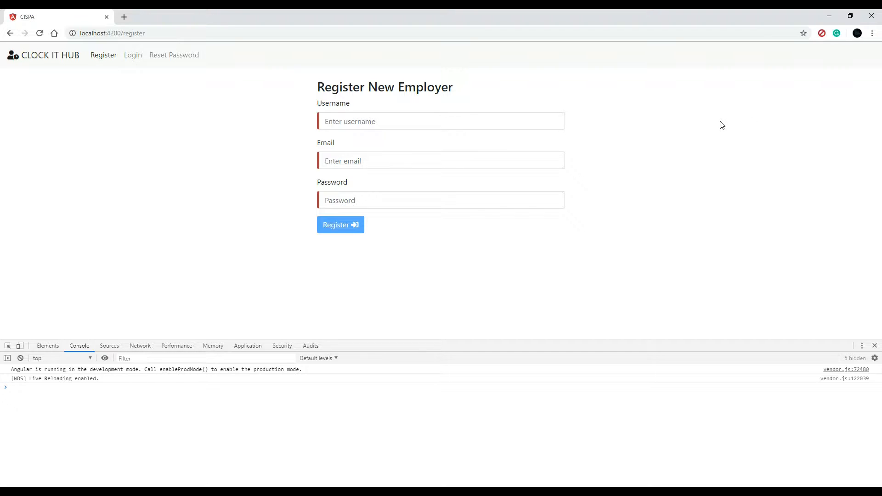
pyautogui.moveTo(693, 165)
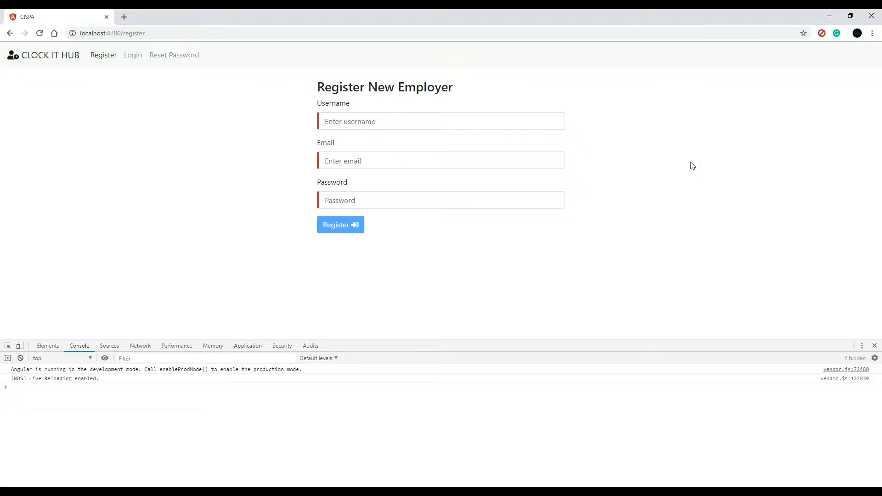
pyautogui.moveTo(809, 63)
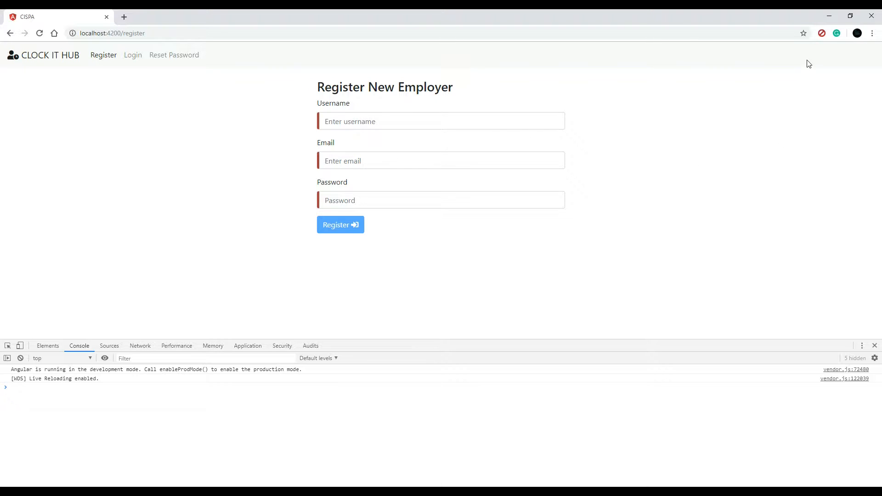
pyautogui.moveTo(796, 64)
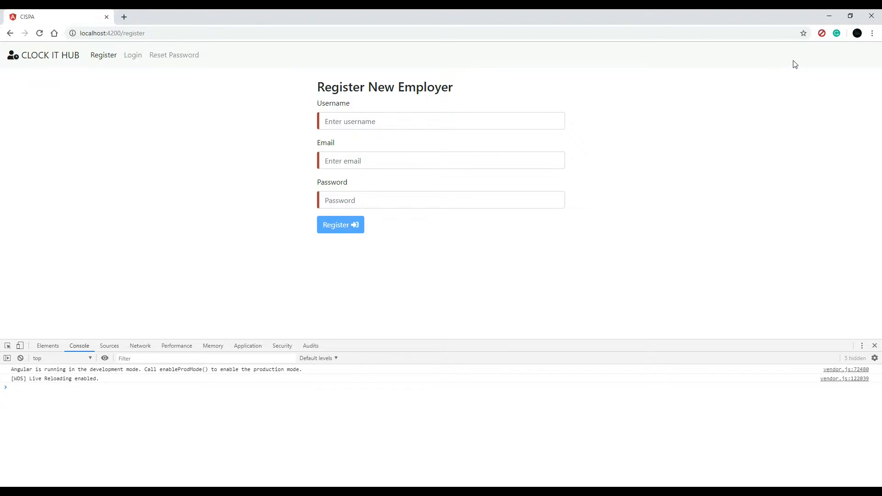
pyautogui.moveTo(736, 145)
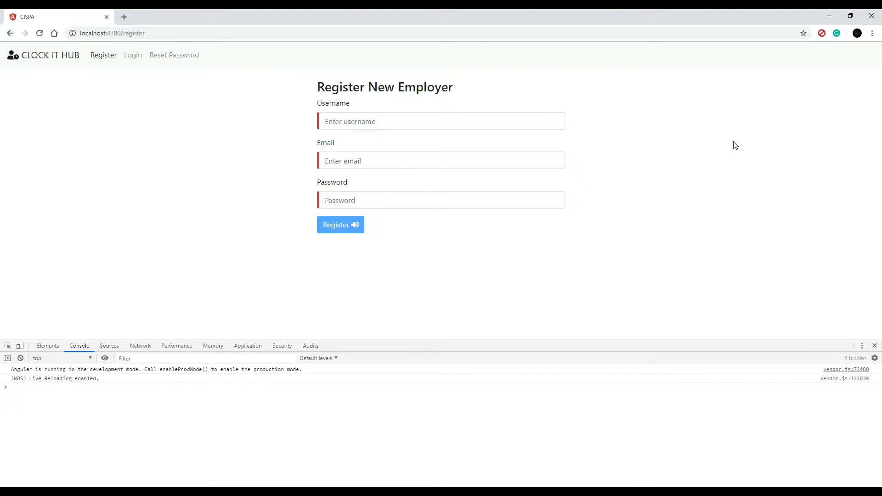
pyautogui.moveTo(584, 78)
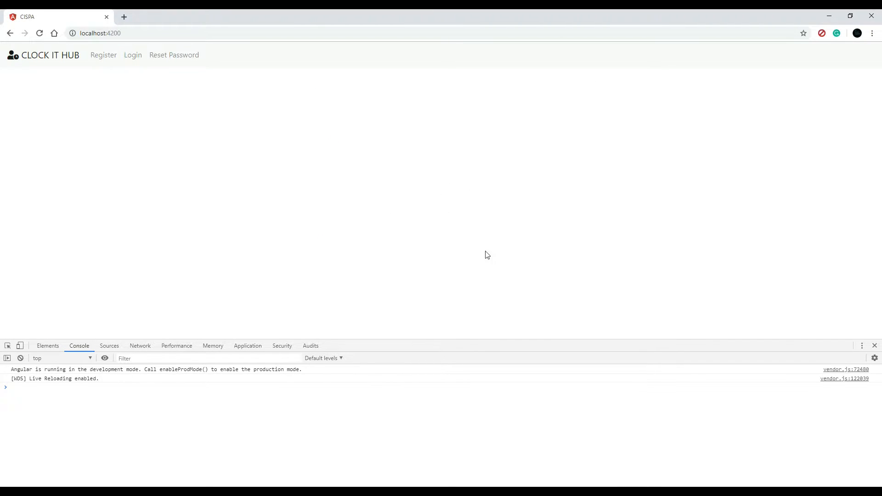
pyautogui.moveTo(220, 160)
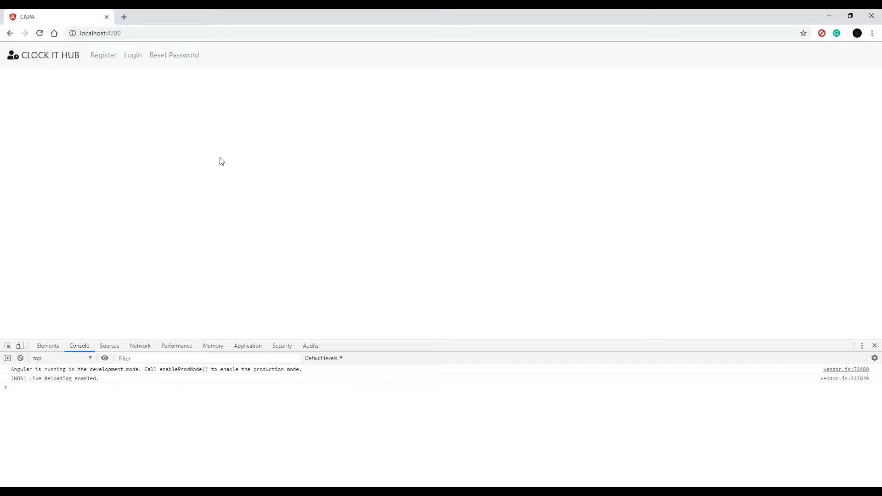
# - Load the empty Register New Employer form at /register from the navbar
pyautogui.click(103, 55)
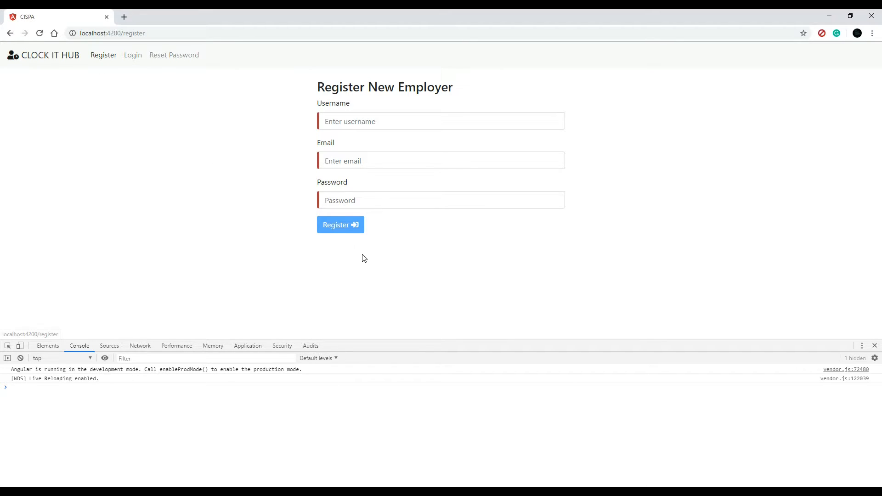
pyautogui.moveTo(500, 288)
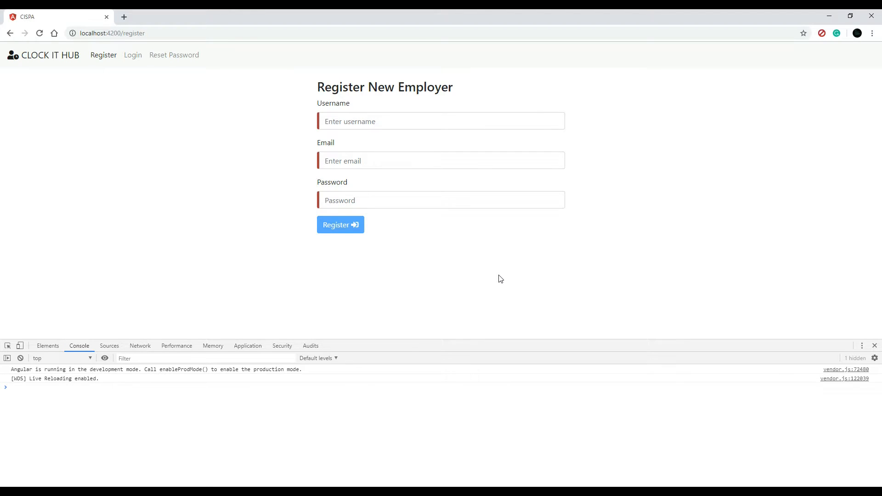
pyautogui.moveTo(723, 198)
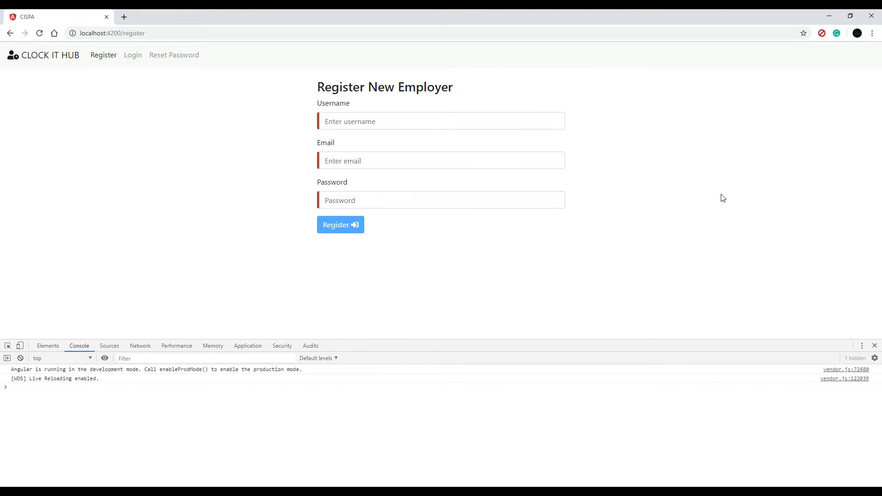
pyautogui.moveTo(506, 223)
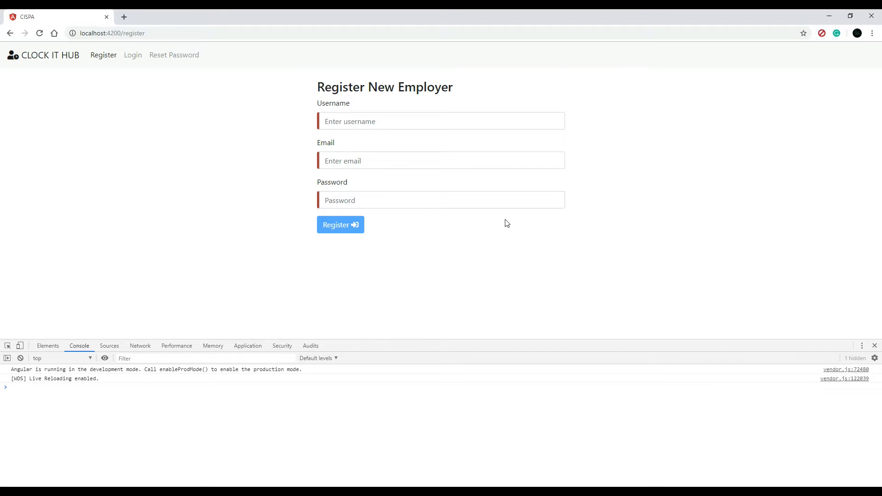
pyautogui.moveTo(311, 91)
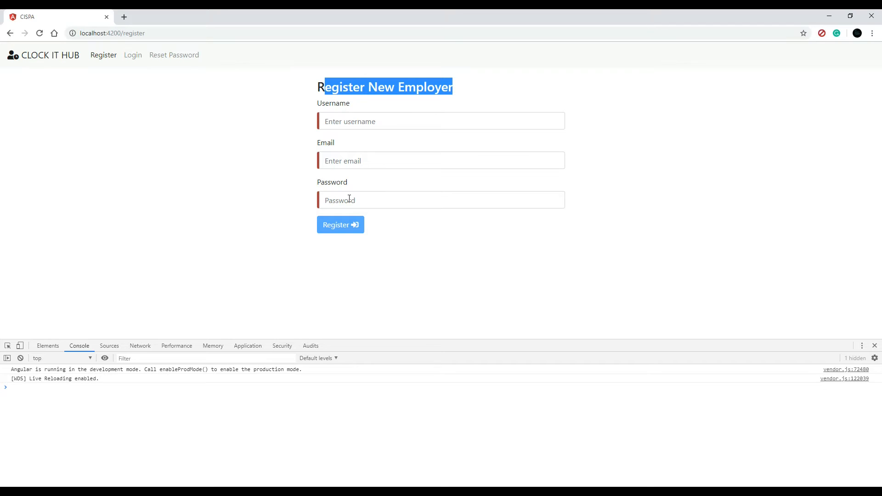
pyautogui.moveTo(506, 191)
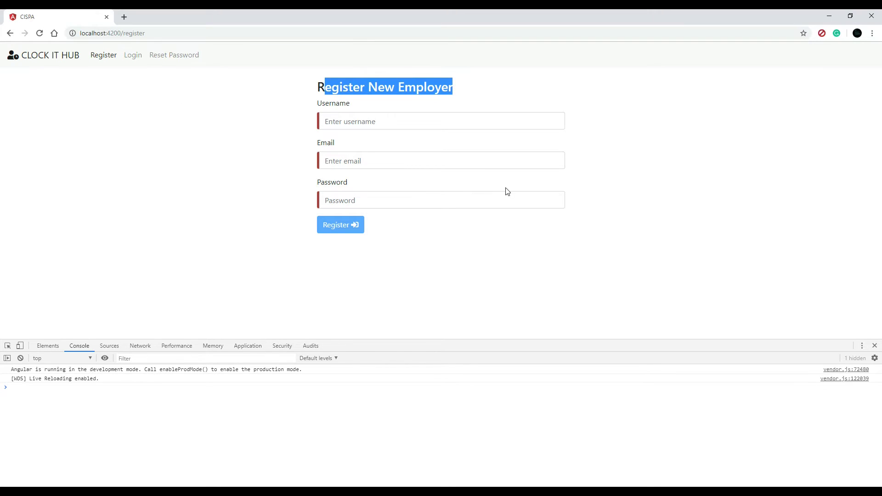
pyautogui.moveTo(650, 201)
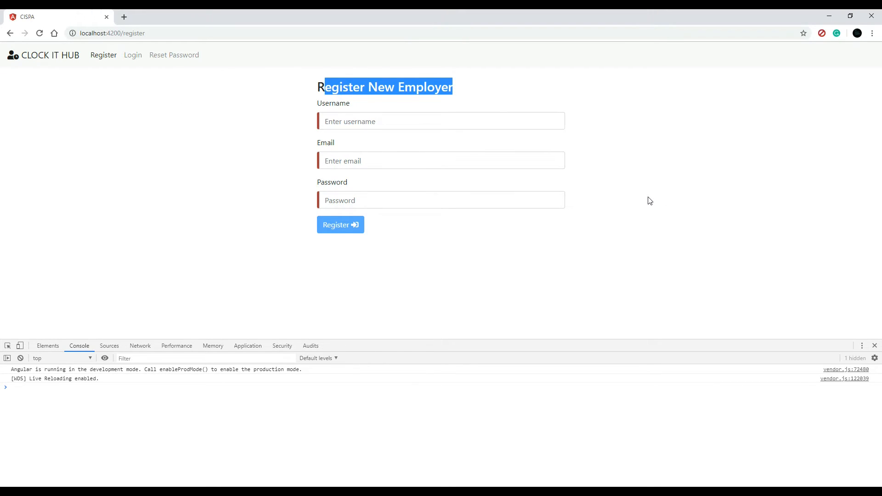